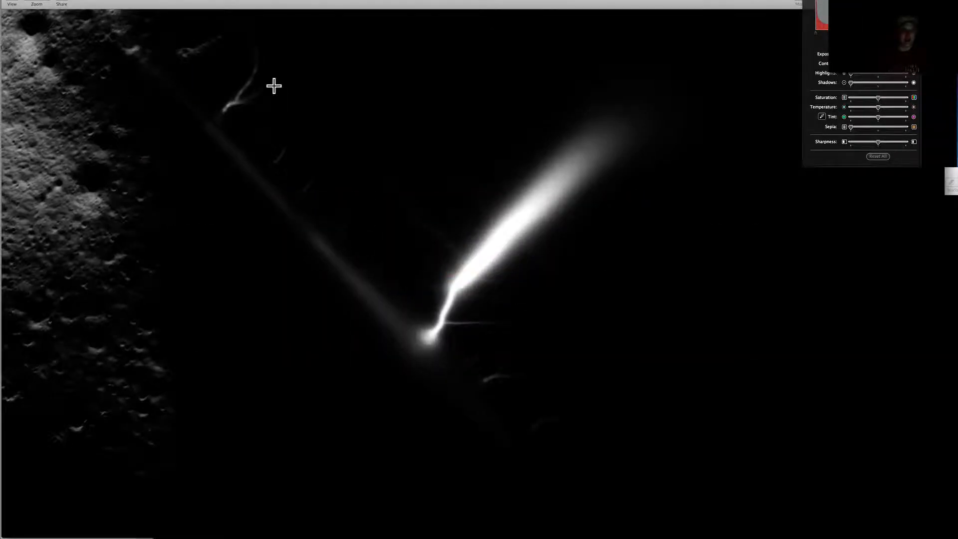
{"action": "mouse_move", "coordinate": [288, 244]}
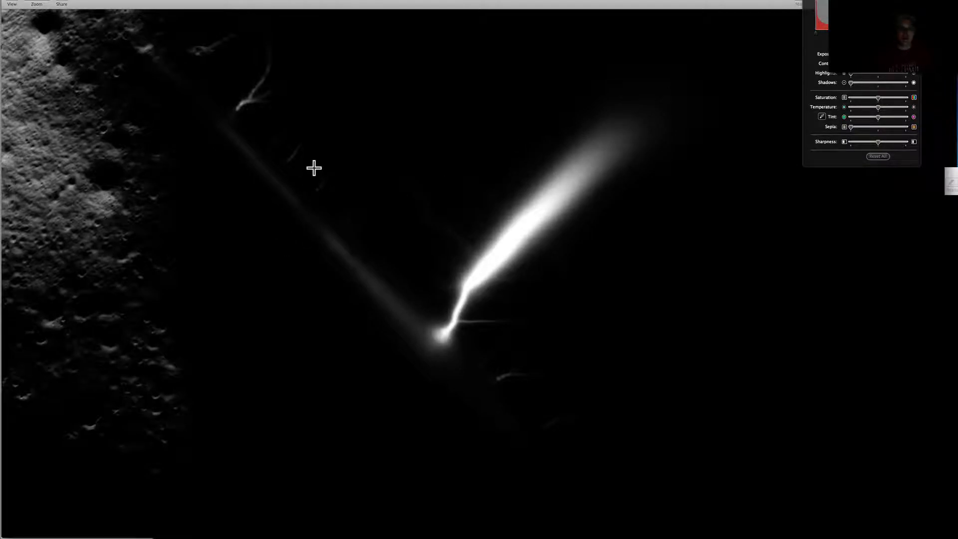
{"action": "mouse_move", "coordinate": [315, 11]}
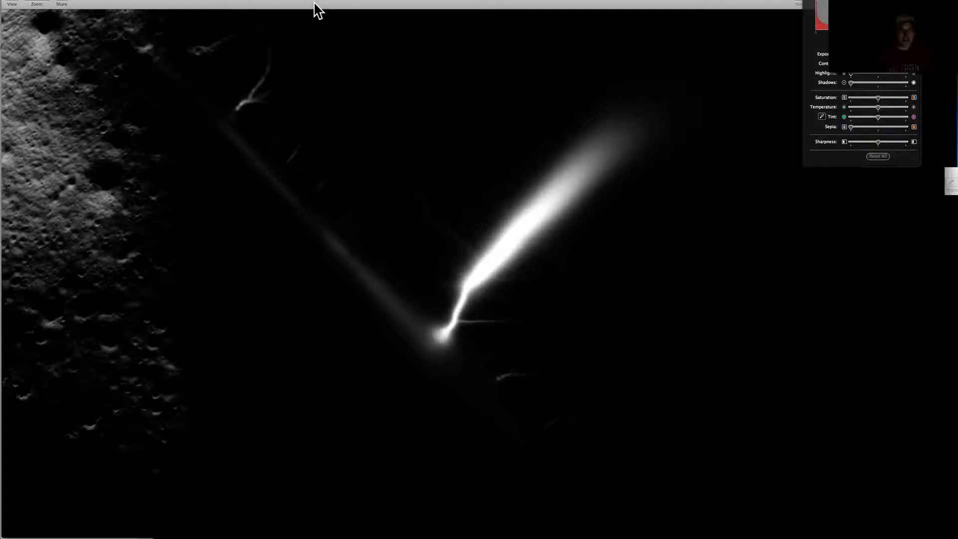
{"action": "mouse_move", "coordinate": [938, 174]}
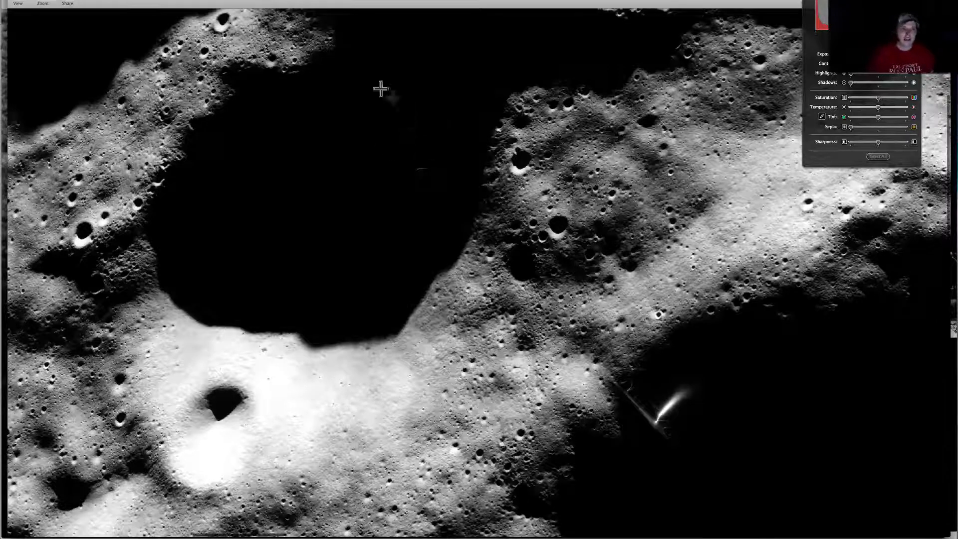
{"action": "mouse_move", "coordinate": [419, 179]}
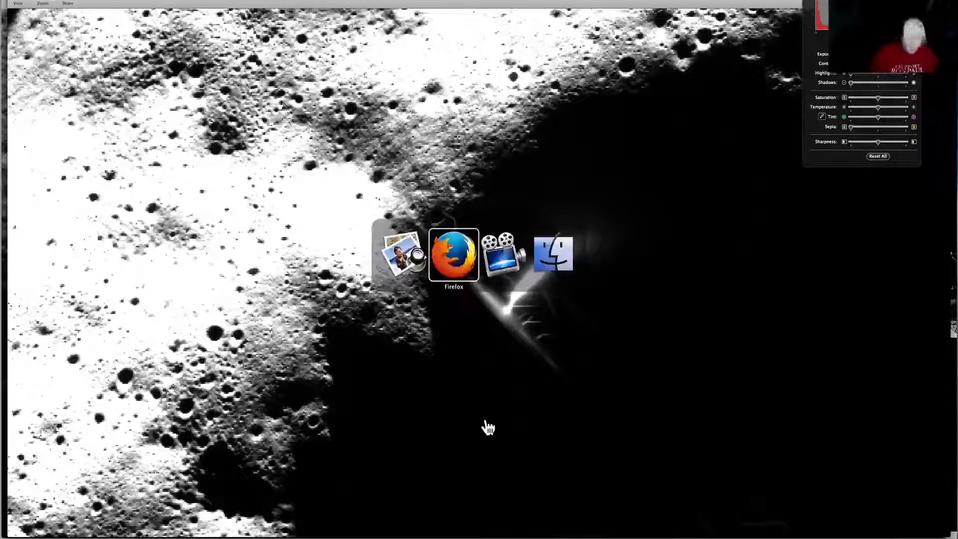
Step: Bring Firefox forward showing the AS16-P-4095 panorama page with its Apollo 16 image details
{"action": "left_click", "coordinate": [454, 253]}
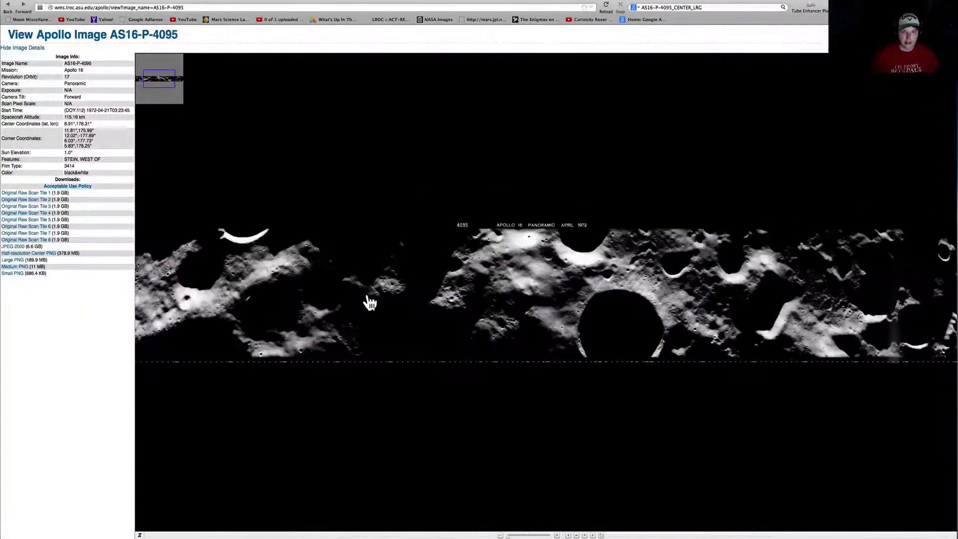
Step: Go back to the Google results for AS16-P-4095_CENTER_LRG and return to the streak close-up
{"action": "left_click", "coordinate": [8, 6]}
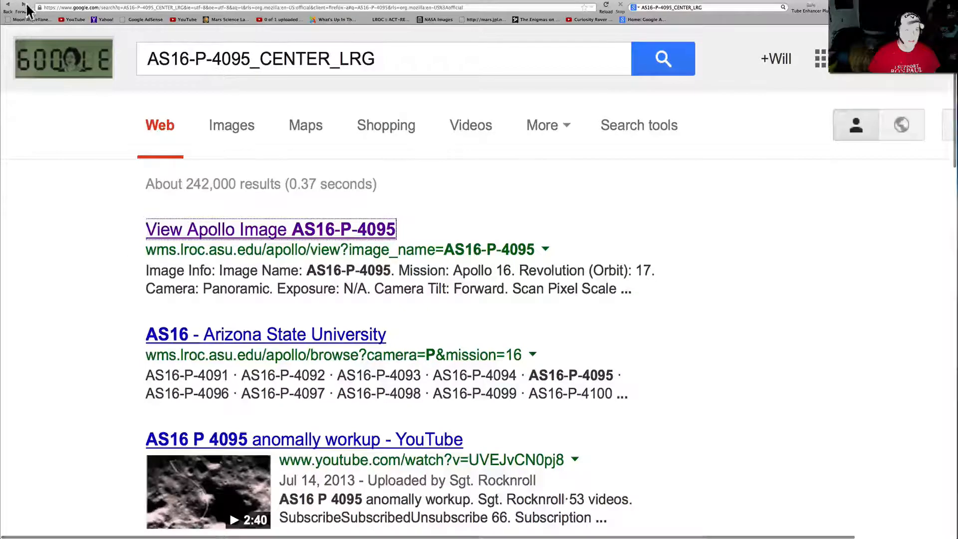
{"action": "left_click", "coordinate": [270, 229]}
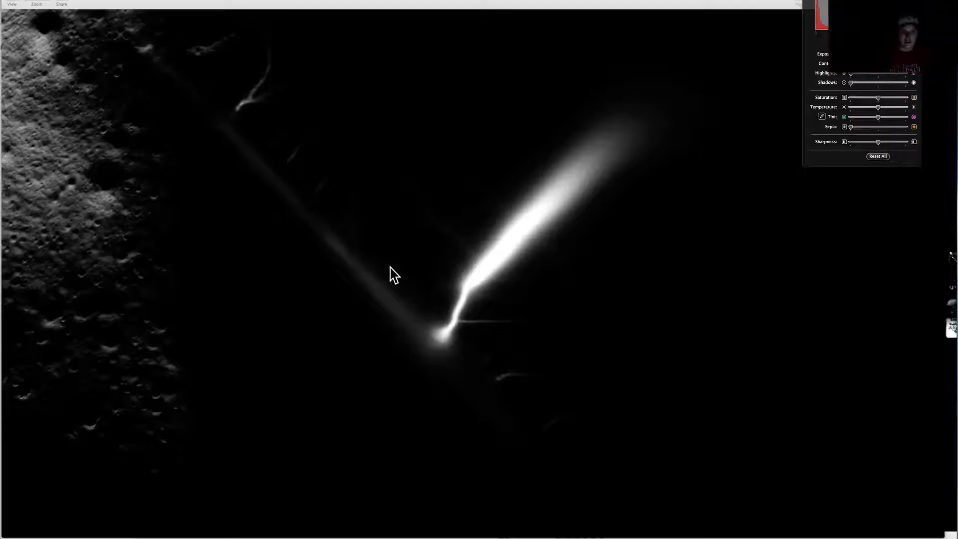
{"action": "mouse_move", "coordinate": [271, 292]}
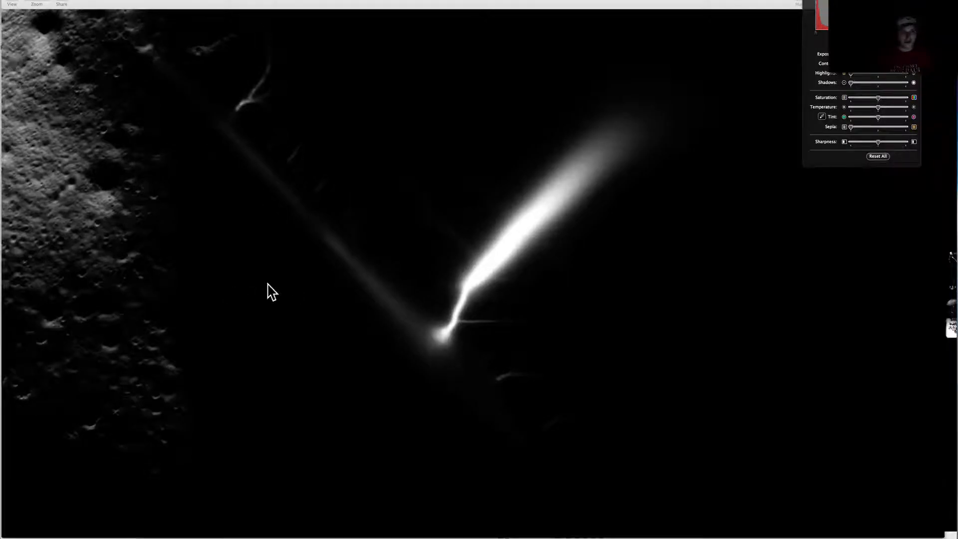
{"action": "mouse_move", "coordinate": [143, 52]}
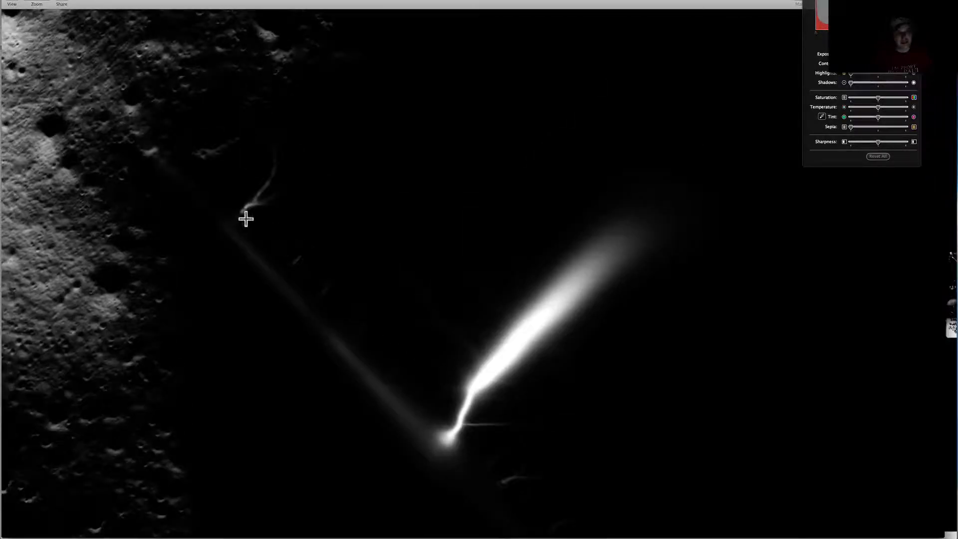
{"action": "mouse_move", "coordinate": [290, 160]}
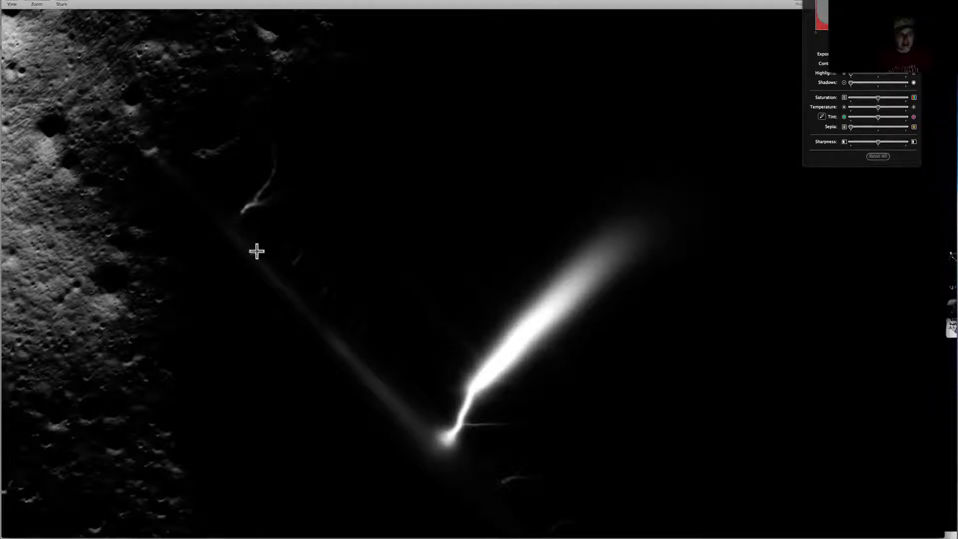
{"action": "mouse_move", "coordinate": [317, 319]}
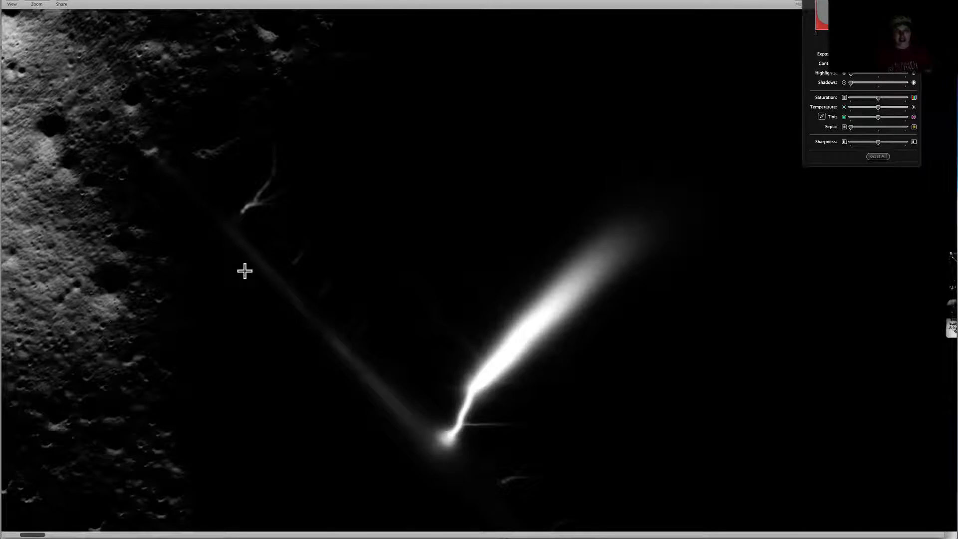
{"action": "mouse_move", "coordinate": [134, 135]}
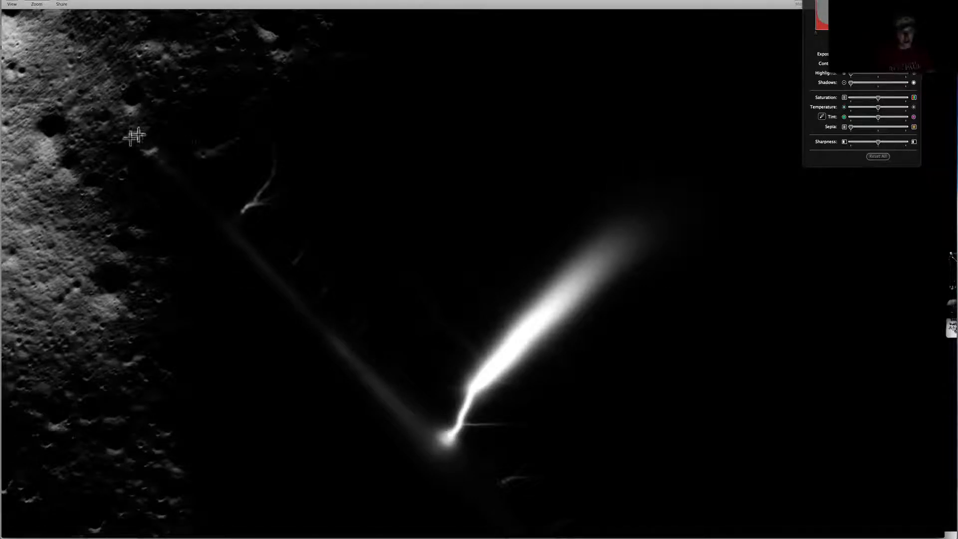
{"action": "mouse_move", "coordinate": [242, 161]}
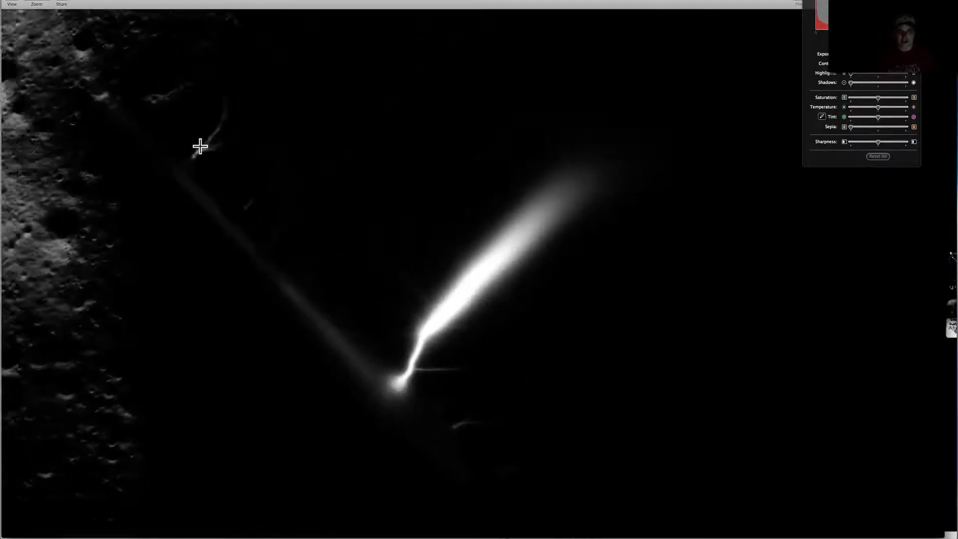
{"action": "mouse_move", "coordinate": [276, 283]}
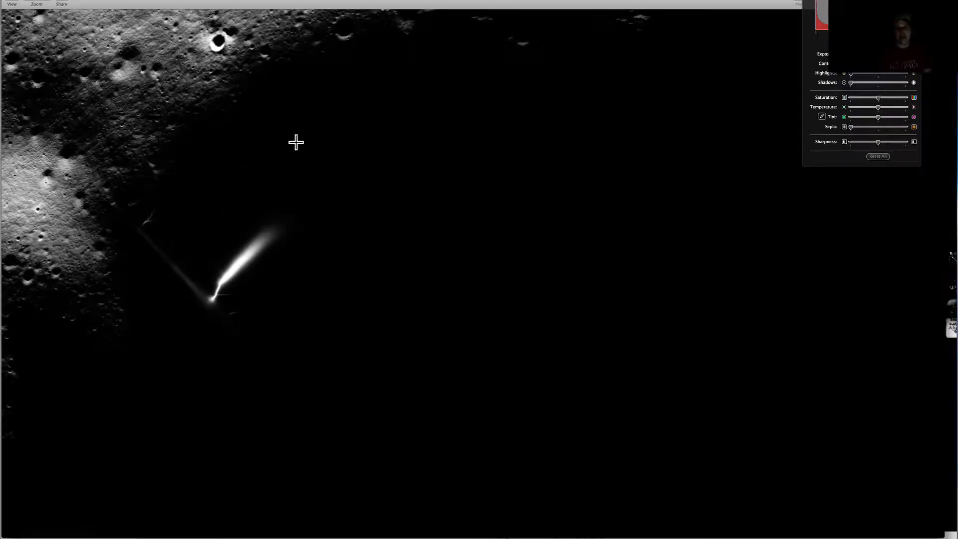
{"action": "mouse_move", "coordinate": [300, 300]}
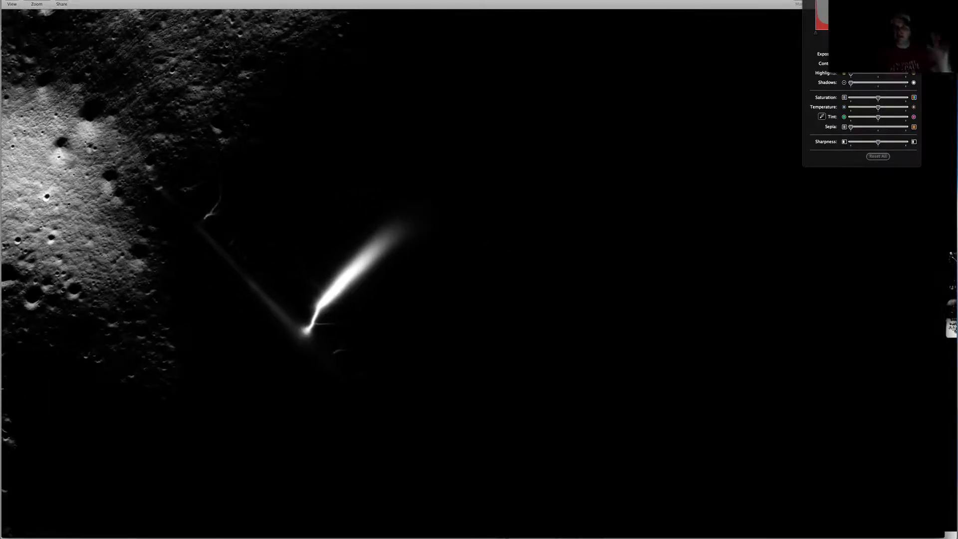
Step: Reframe the Preview view so the streak sits beside the brightened cratered terrain
{"action": "left_click", "coordinate": [795, 4]}
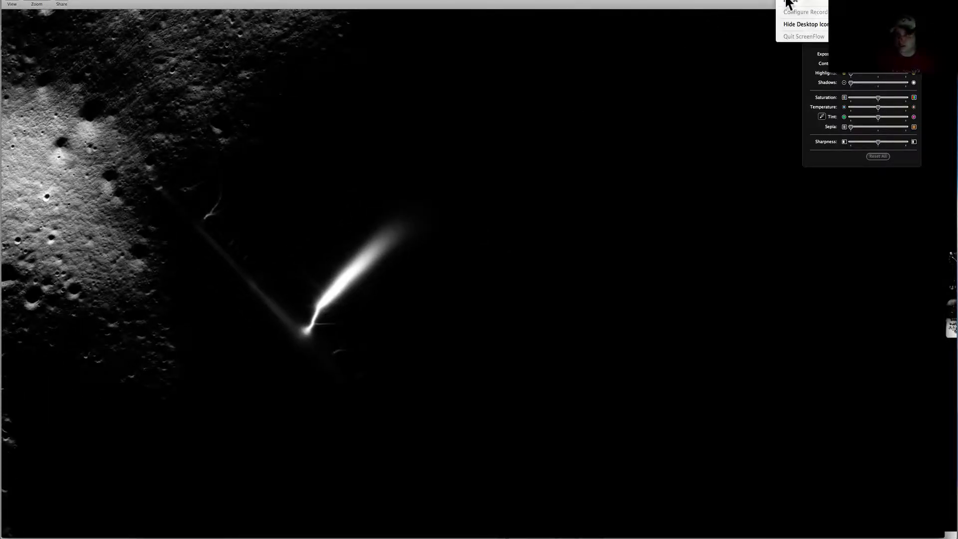